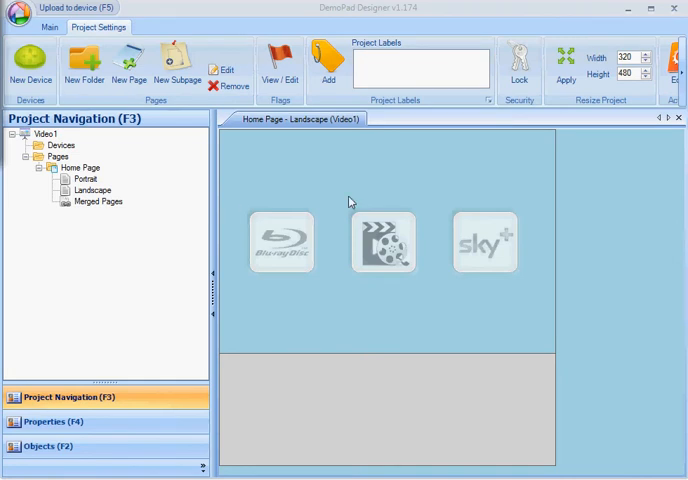
{"action": "mouse_move", "coordinate": [353, 189]}
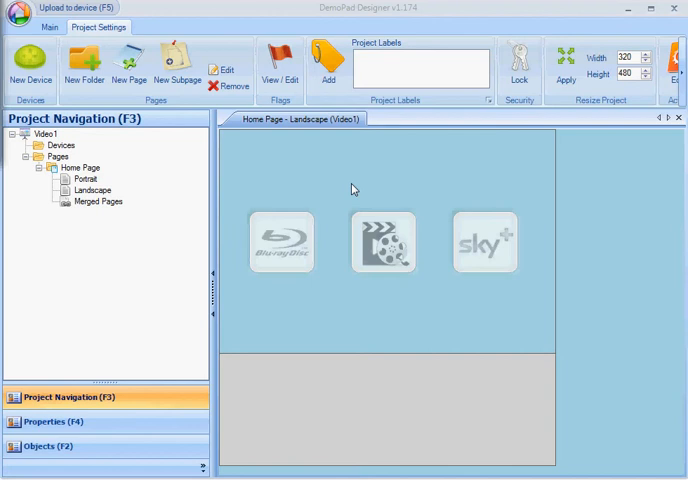
{"action": "mouse_move", "coordinate": [376, 184]}
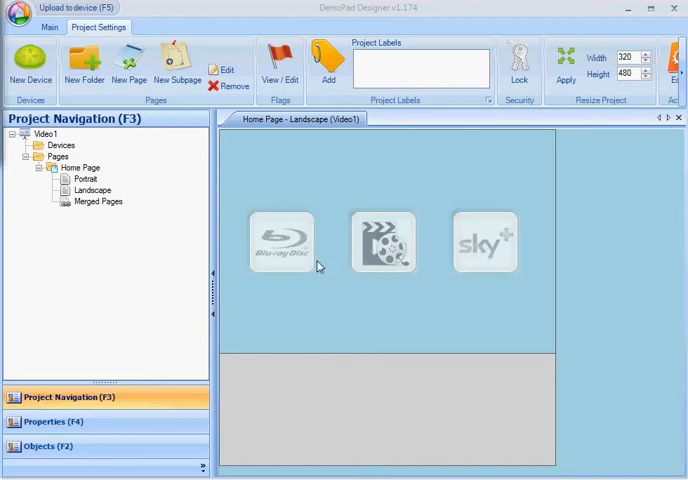
Select a source button and preview its highlighted image via Edit > Show selected image
{"action": "left_click", "coordinate": [282, 242]}
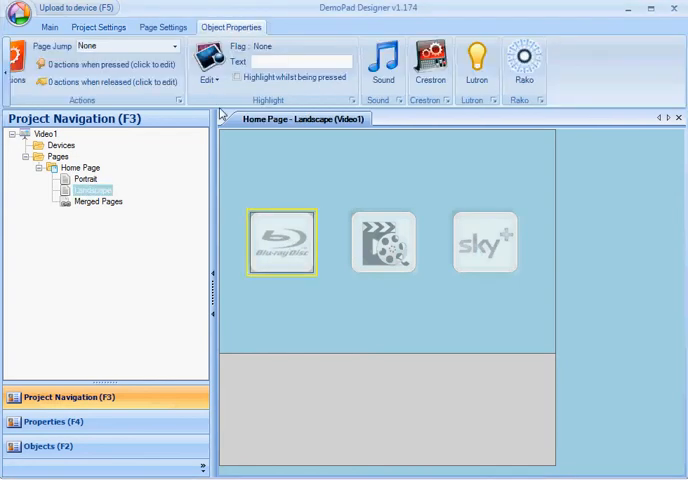
{"action": "left_click", "coordinate": [207, 79]}
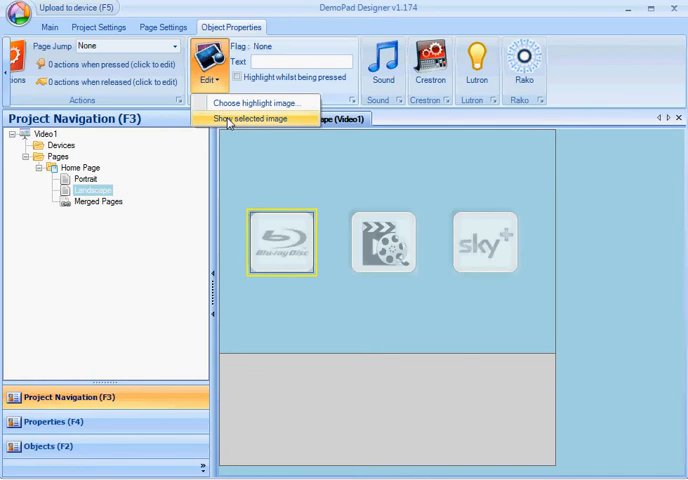
{"action": "left_click", "coordinate": [250, 118]}
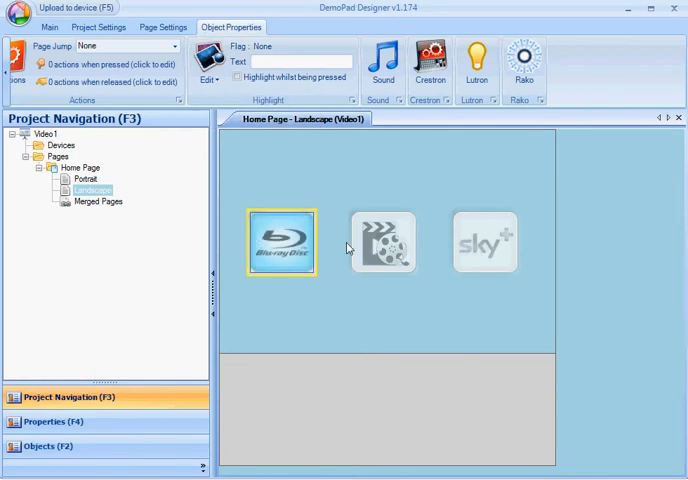
{"action": "left_click", "coordinate": [204, 78]}
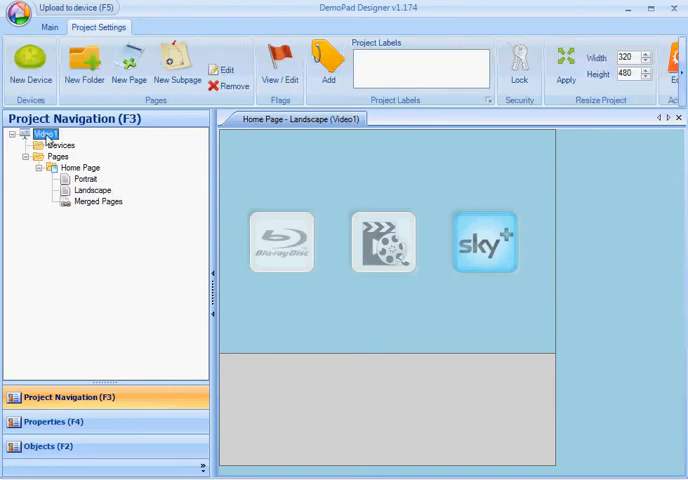
{"action": "mouse_move", "coordinate": [281, 57]}
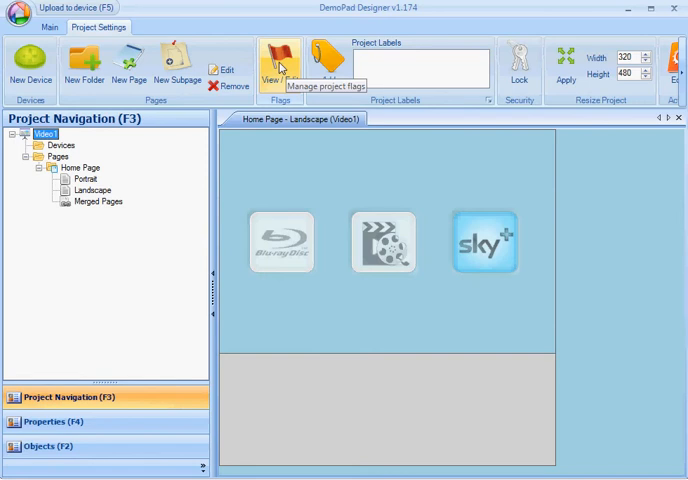
{"action": "left_click", "coordinate": [274, 62]}
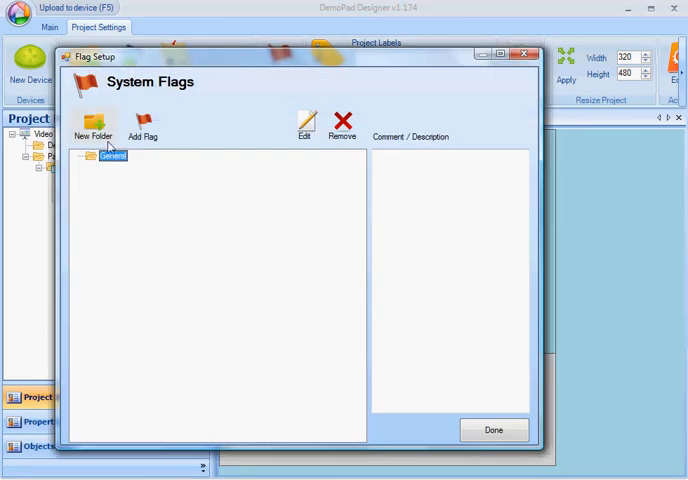
{"action": "left_click", "coordinate": [143, 122]}
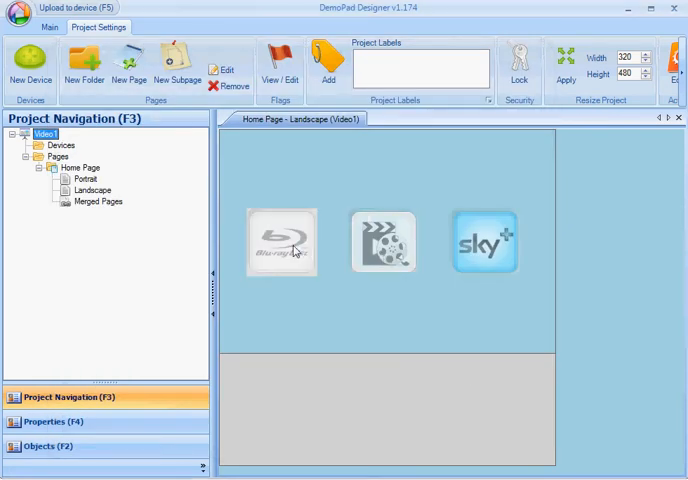
Assign the Bluray flag to the Blu-ray source button
{"action": "left_click", "coordinate": [282, 242]}
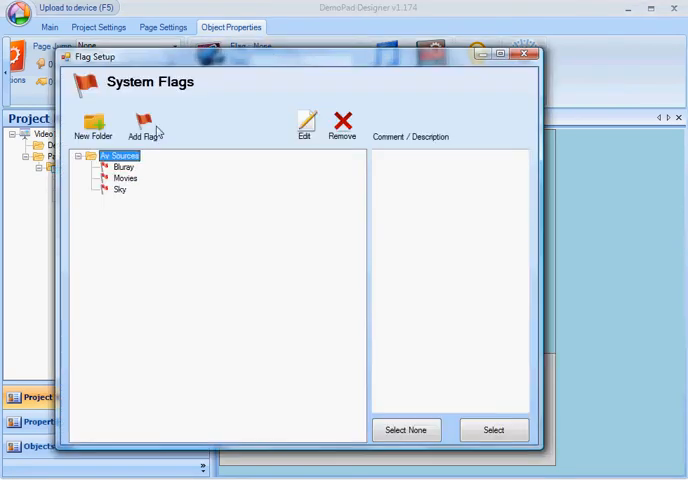
{"action": "left_click", "coordinate": [493, 429]}
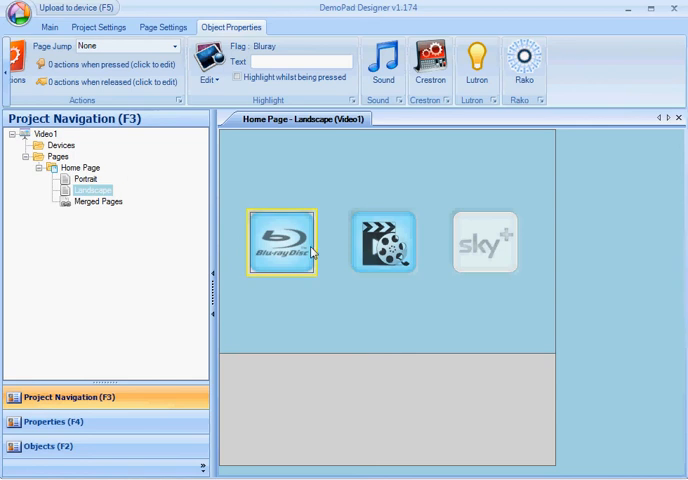
{"action": "left_click", "coordinate": [382, 243]}
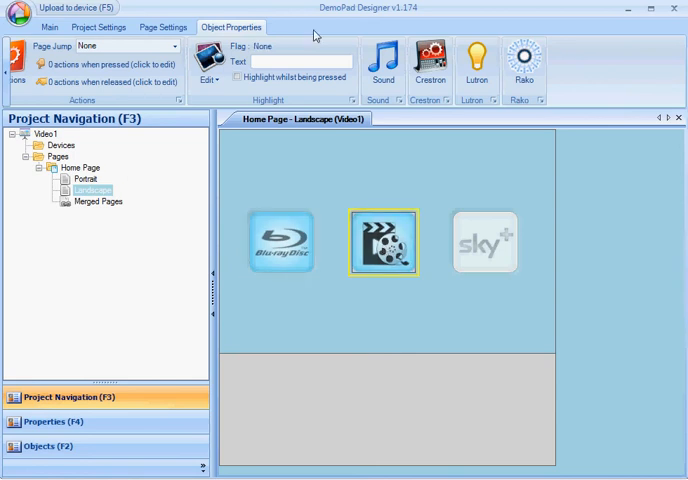
{"action": "left_click", "coordinate": [262, 46]}
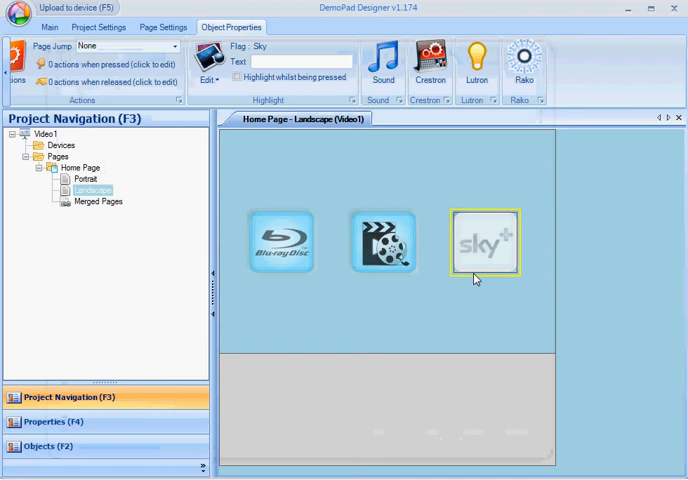
{"action": "left_click", "coordinate": [207, 78]}
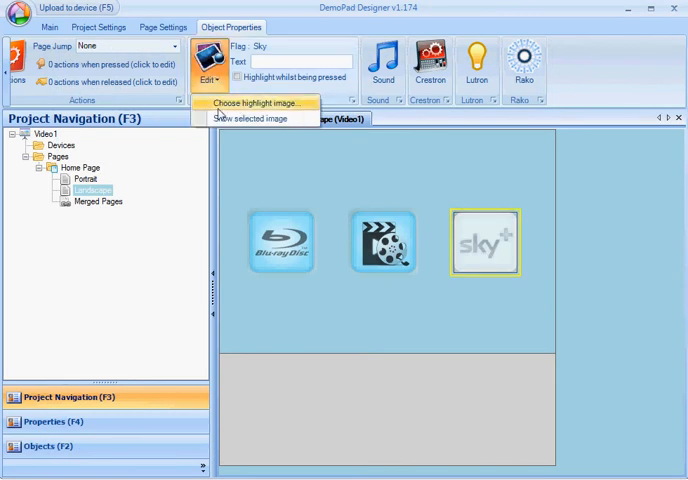
Verify each source button's flag: Movies for the film button, Bluray for Blu-ray, Sky for Sky+
{"action": "left_click", "coordinate": [382, 242]}
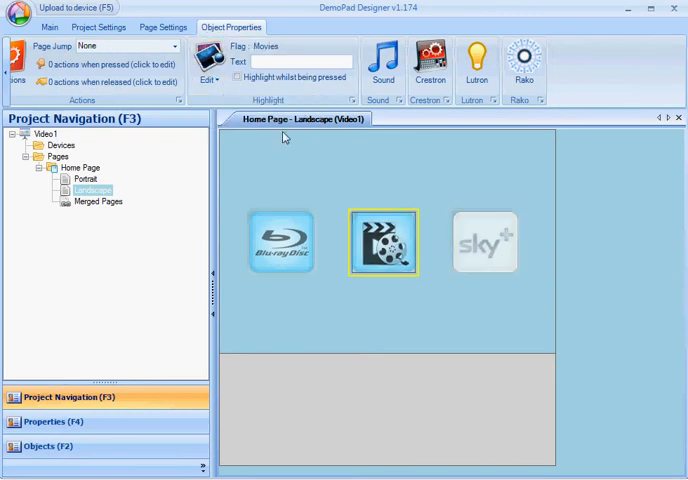
{"action": "left_click", "coordinate": [281, 242]}
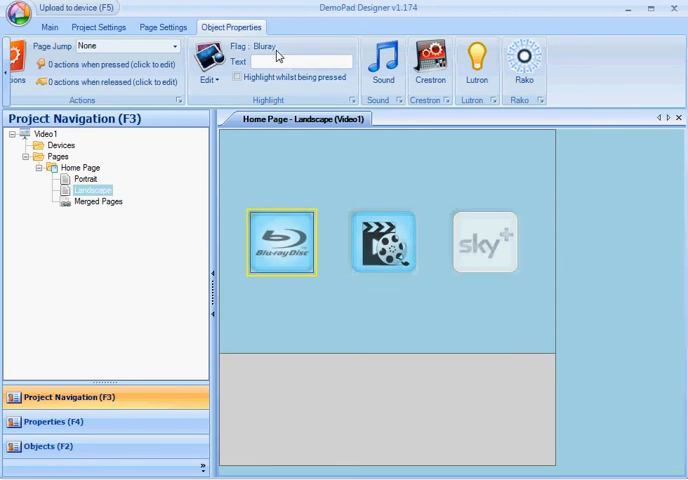
{"action": "left_click", "coordinate": [484, 242]}
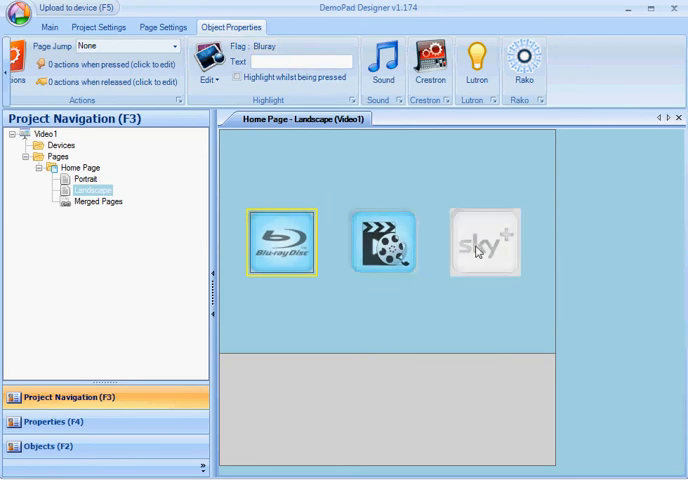
{"action": "left_click", "coordinate": [484, 241]}
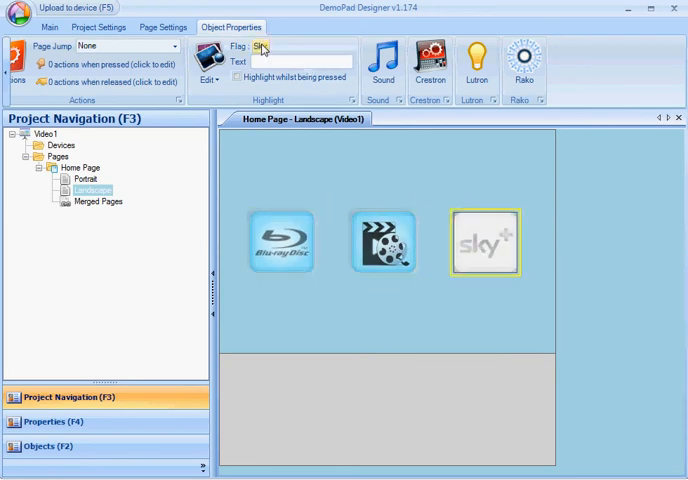
{"action": "left_click", "coordinate": [281, 242]}
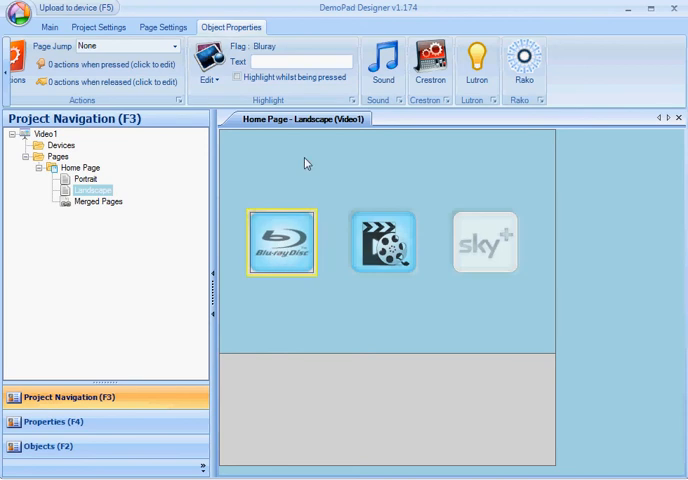
{"action": "mouse_move", "coordinate": [290, 250]}
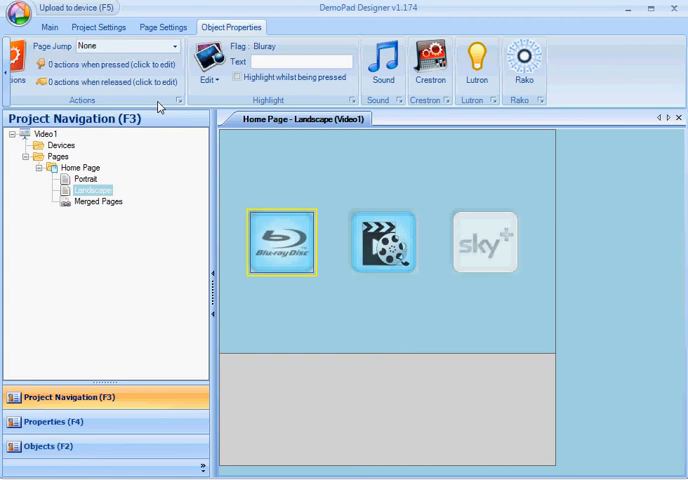
Add a release action setting flag Group:Av Sources to OFF on the Blu-ray button
{"action": "left_click", "coordinate": [119, 81]}
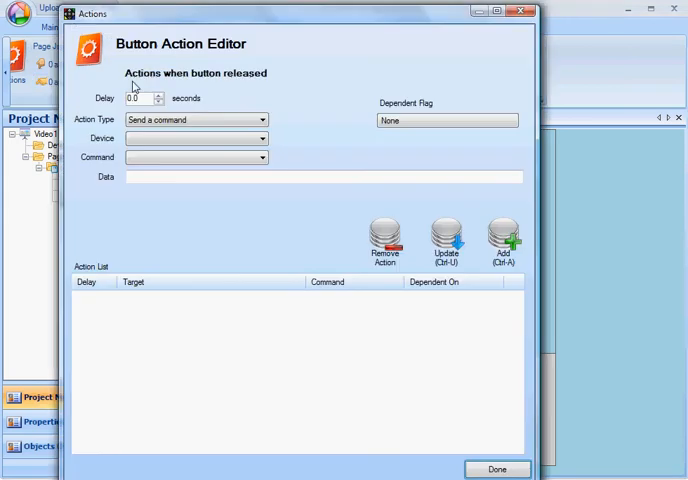
{"action": "left_click", "coordinate": [261, 120]}
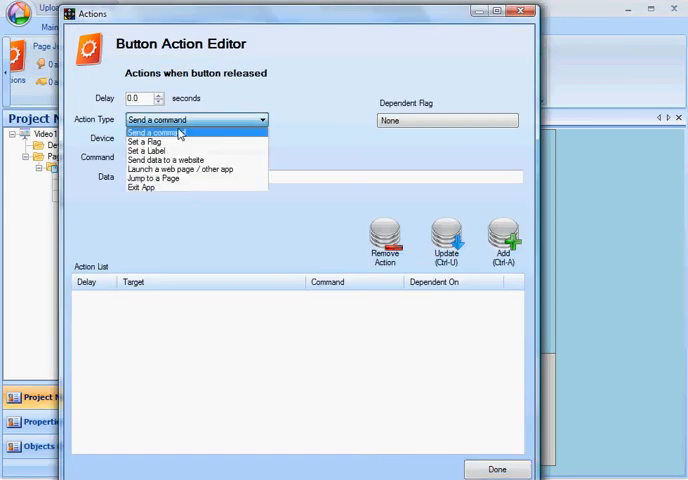
{"action": "left_click", "coordinate": [148, 141]}
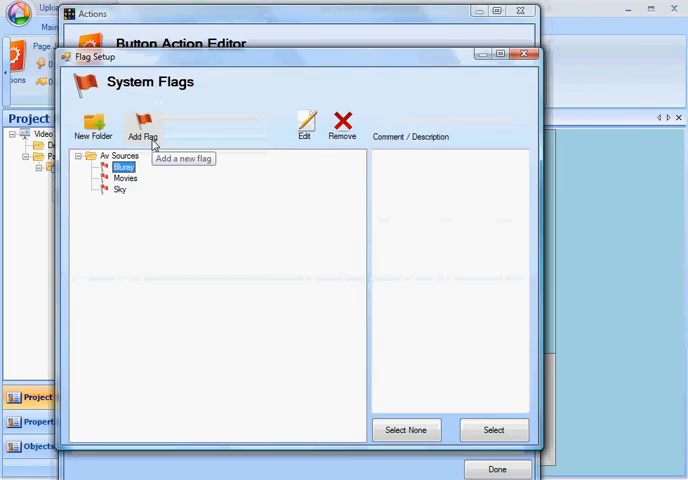
{"action": "left_click", "coordinate": [117, 155]}
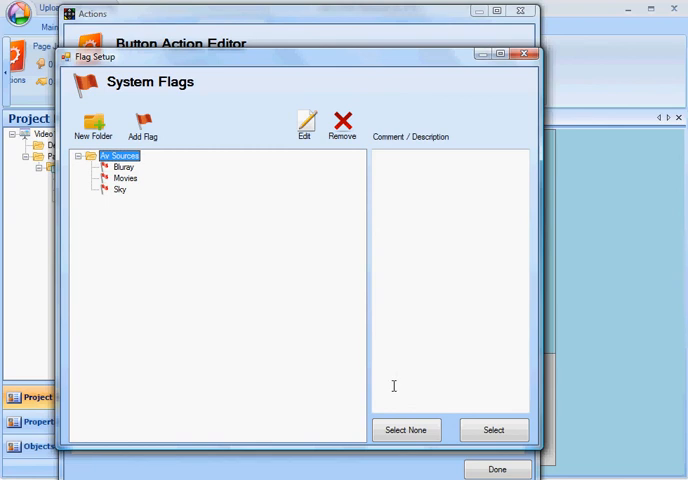
{"action": "left_click", "coordinate": [493, 430]}
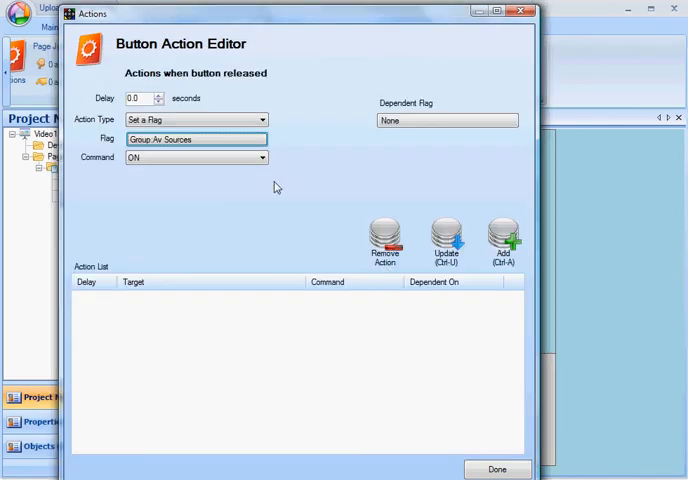
{"action": "left_click", "coordinate": [258, 157]}
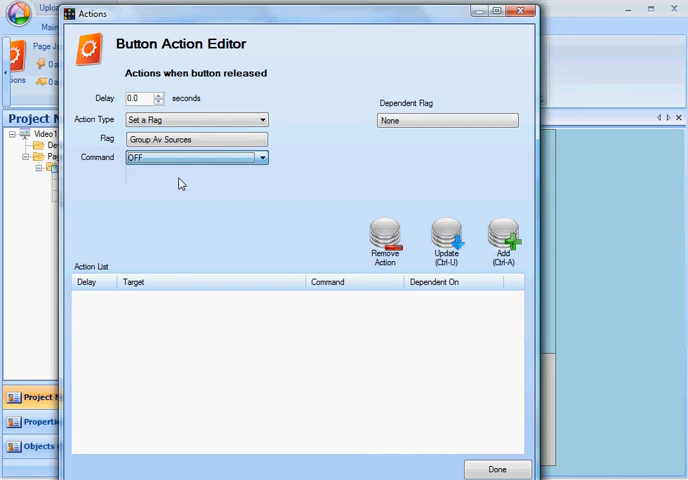
{"action": "left_click", "coordinate": [508, 243]}
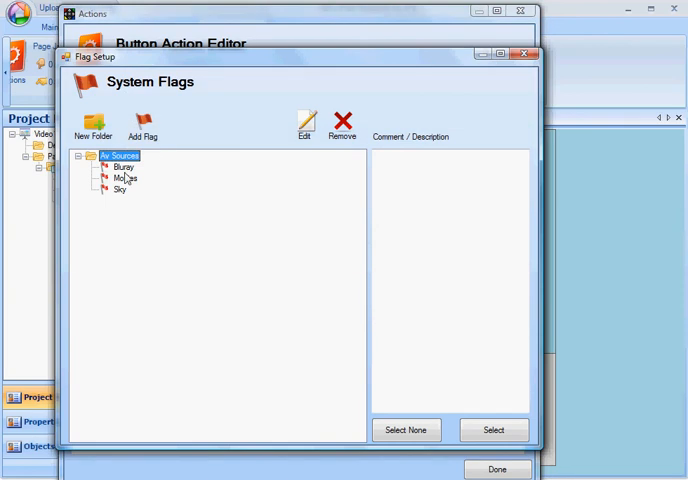
Add a second release action setting the Bluray flag ON
{"action": "left_click", "coordinate": [123, 166]}
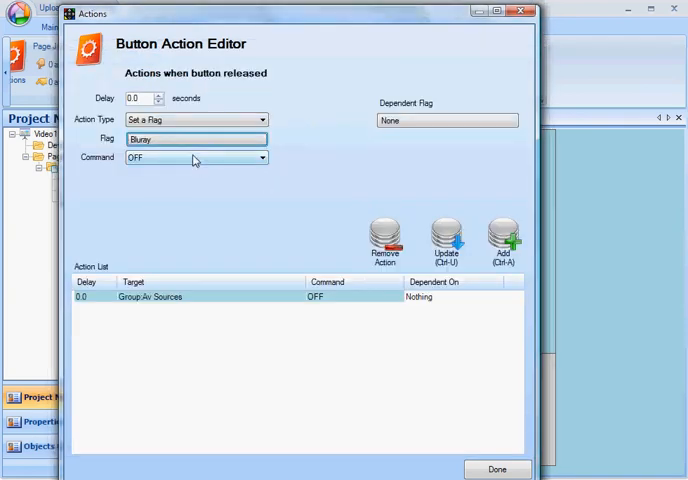
{"action": "left_click", "coordinate": [195, 157]}
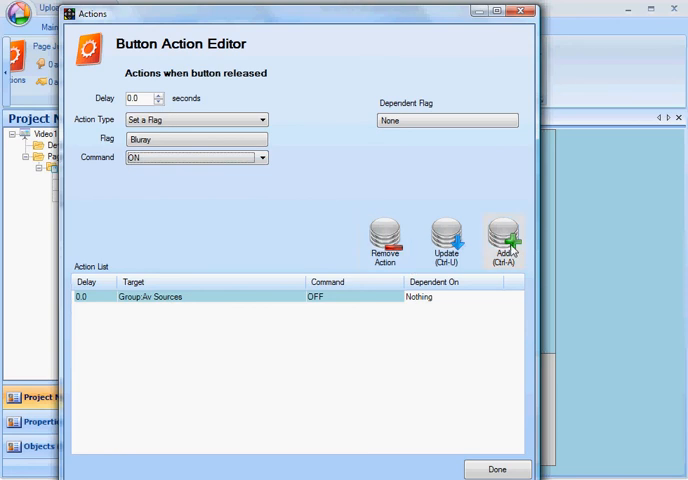
{"action": "left_click", "coordinate": [508, 240]}
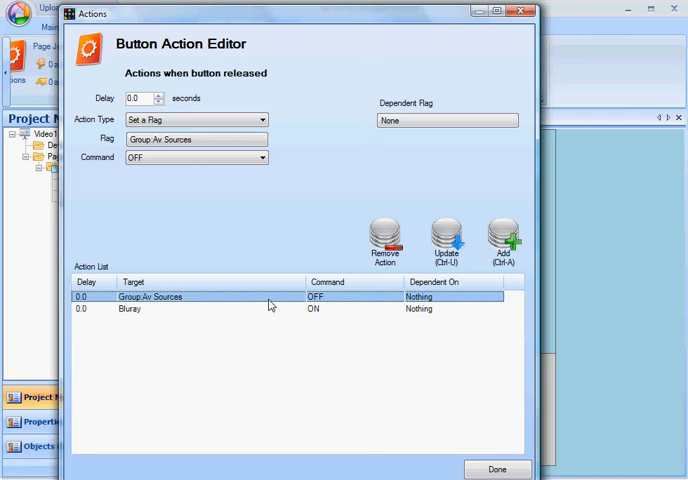
{"action": "mouse_move", "coordinate": [333, 306]}
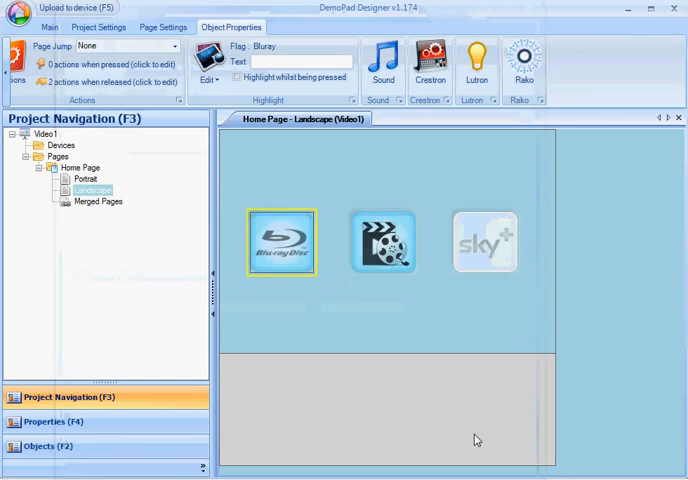
Add a release action turning Group:Av Sources OFF on the next button, then pick its source flag
{"action": "left_click", "coordinate": [384, 242]}
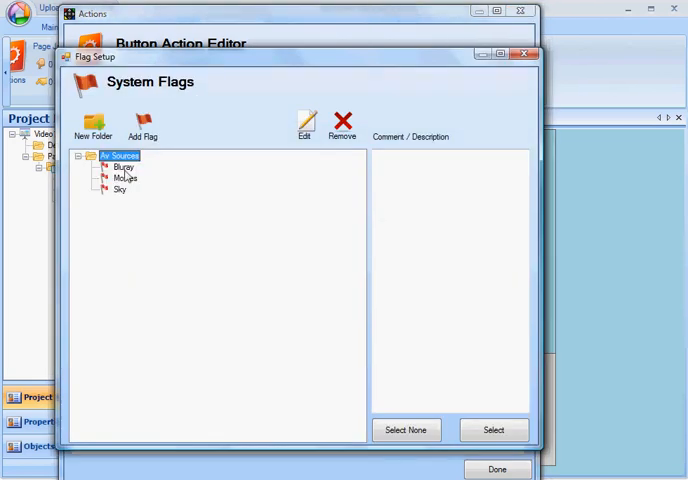
{"action": "left_click", "coordinate": [124, 178]}
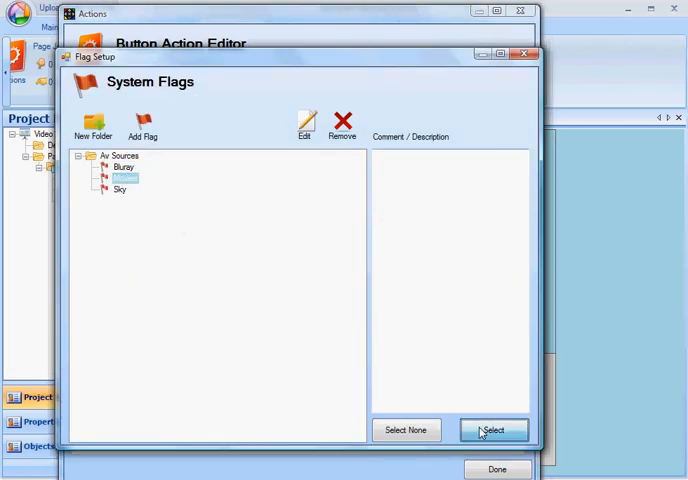
{"action": "left_click", "coordinate": [492, 429]}
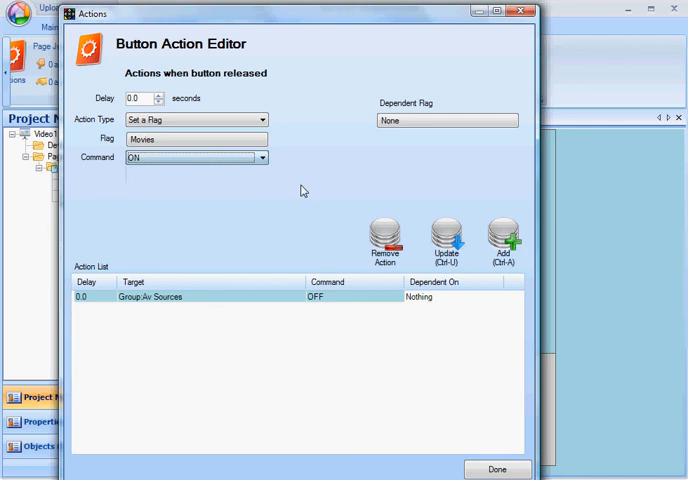
{"action": "left_click", "coordinate": [499, 237]}
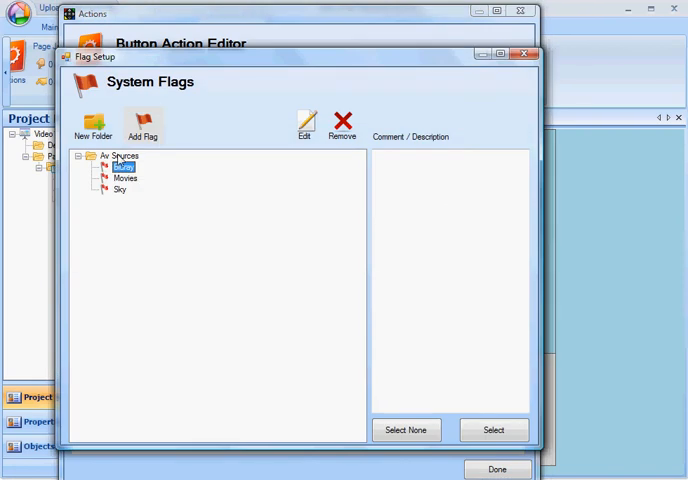
{"action": "left_click", "coordinate": [493, 429]}
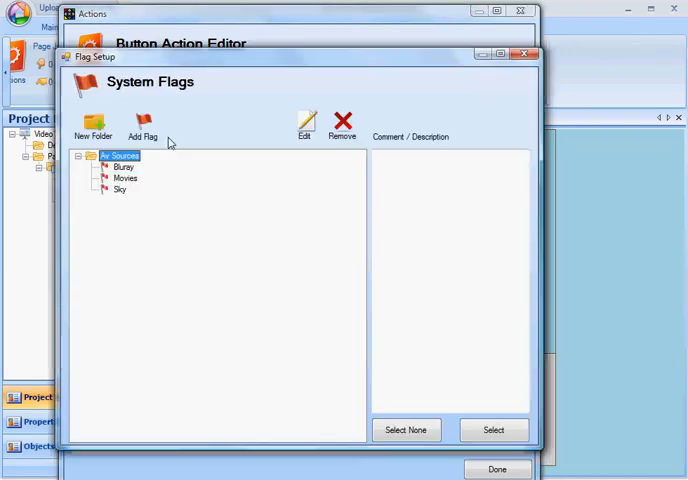
{"action": "left_click", "coordinate": [120, 190]}
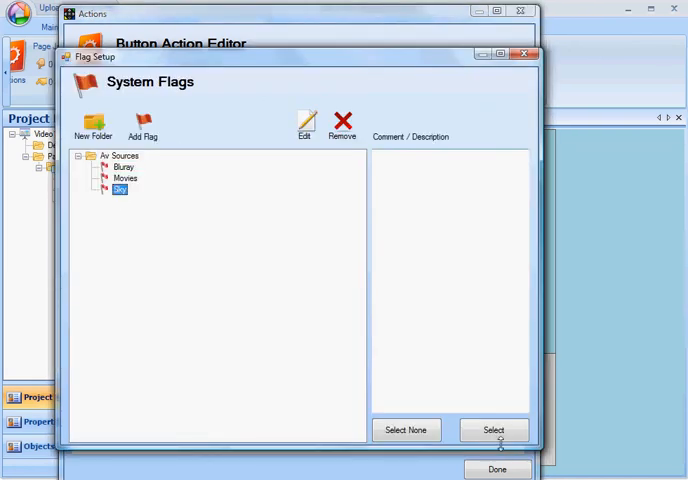